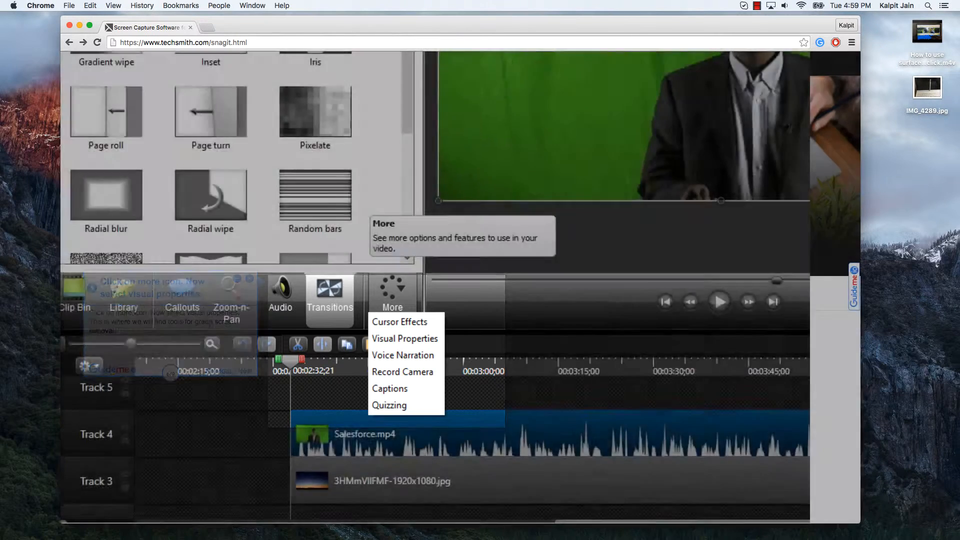
- Open Visual Properties and expand step 6's tip on removing green with Remove a color
left_click(404, 338)
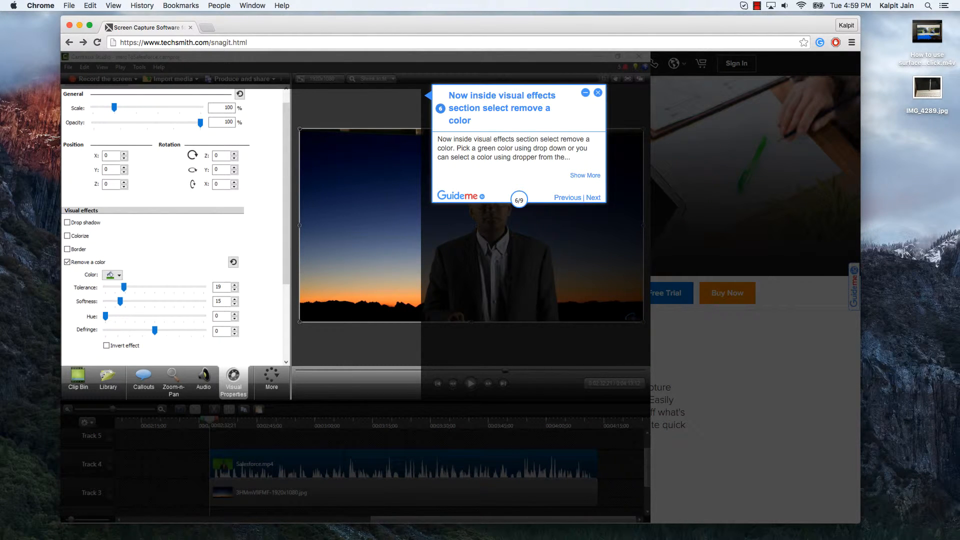
mouse_move(316, 423)
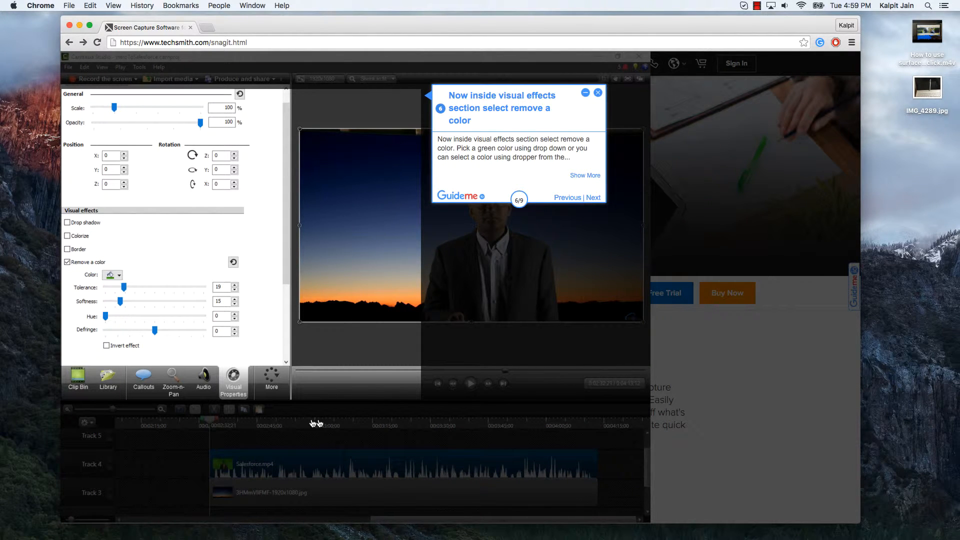
left_click(584, 175)
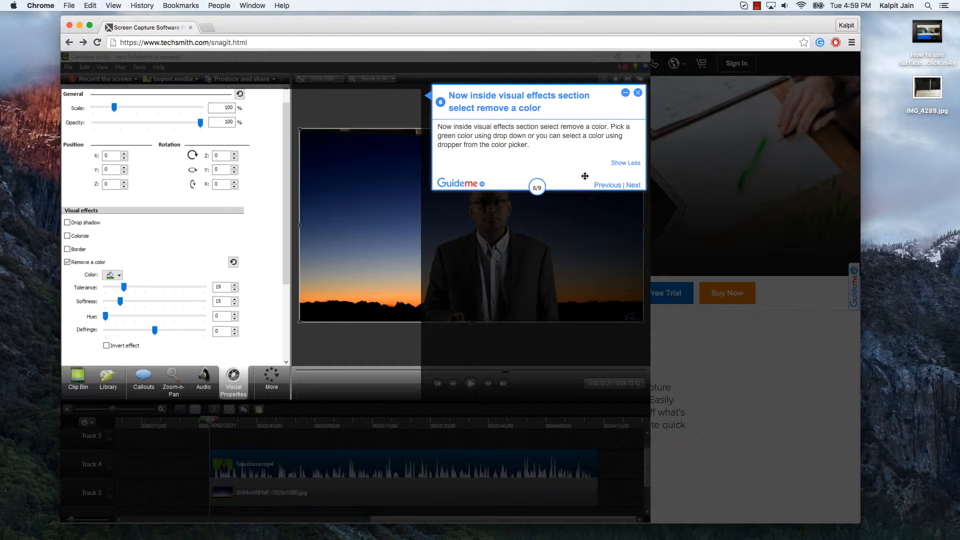
- Advance to step 7 and expand its tip on Tolerance, Softness, Hue and Defringe
left_click(633, 185)
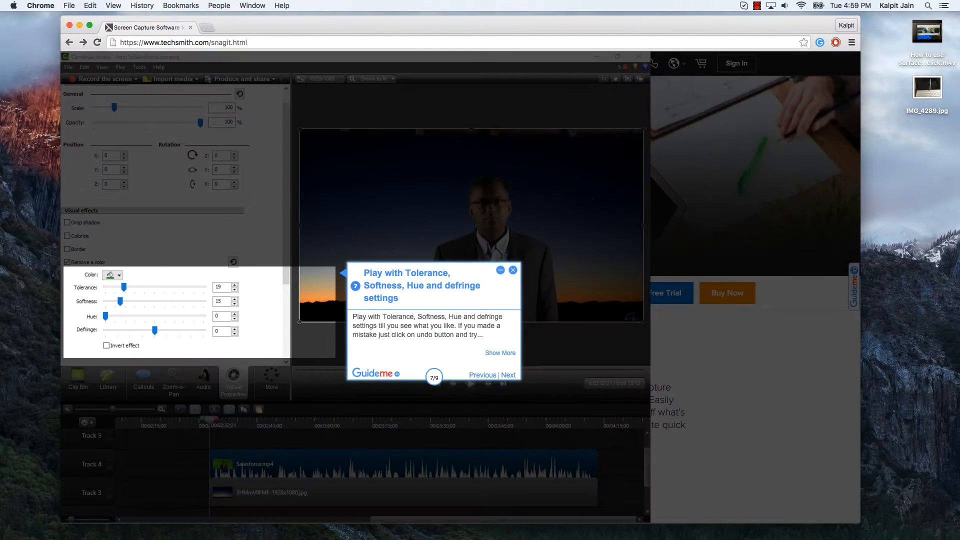
mouse_move(556, 216)
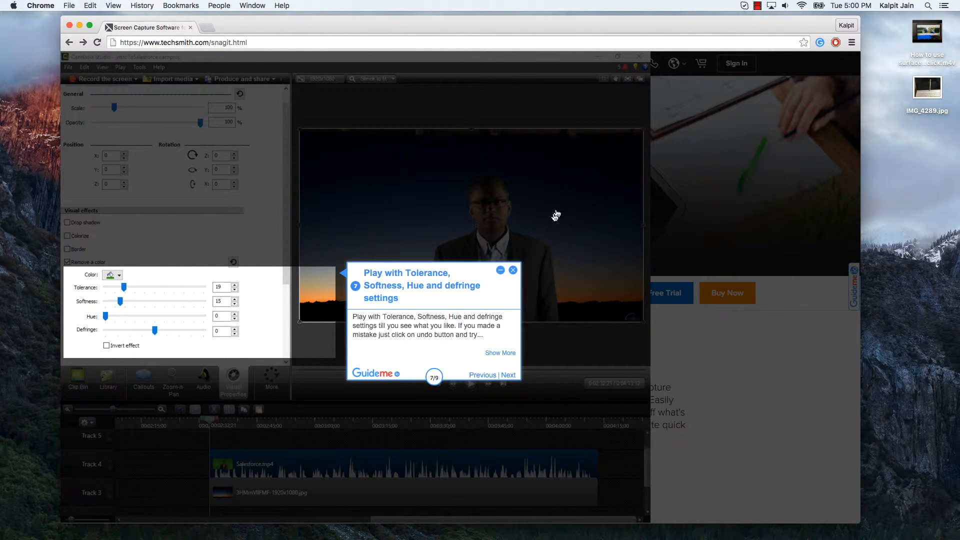
left_click(500, 353)
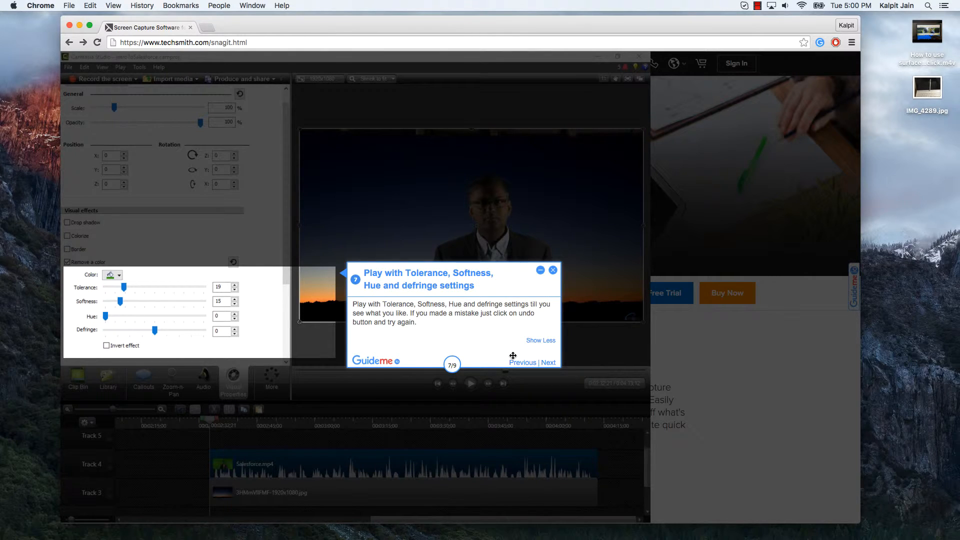